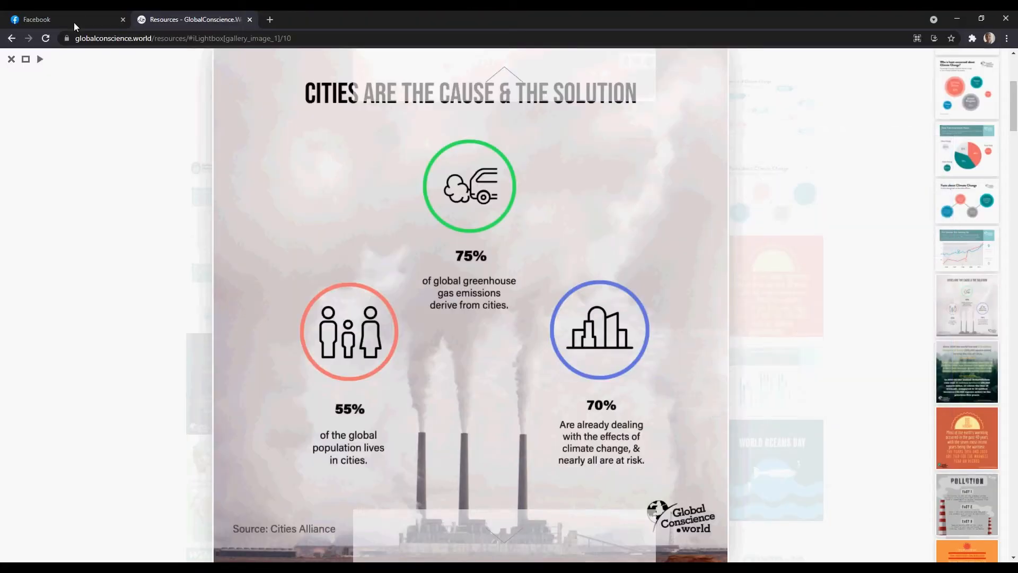
Step: Switch back to the Facebook tab to start a new post
{"action": "left_click", "coordinate": [36, 19]}
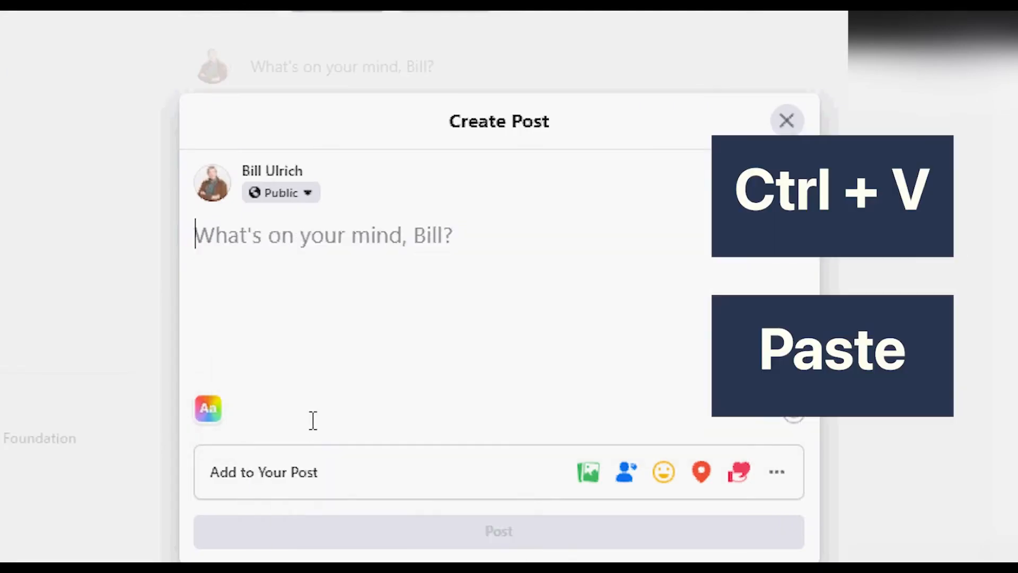
{"action": "key", "text": "ctrl+v"}
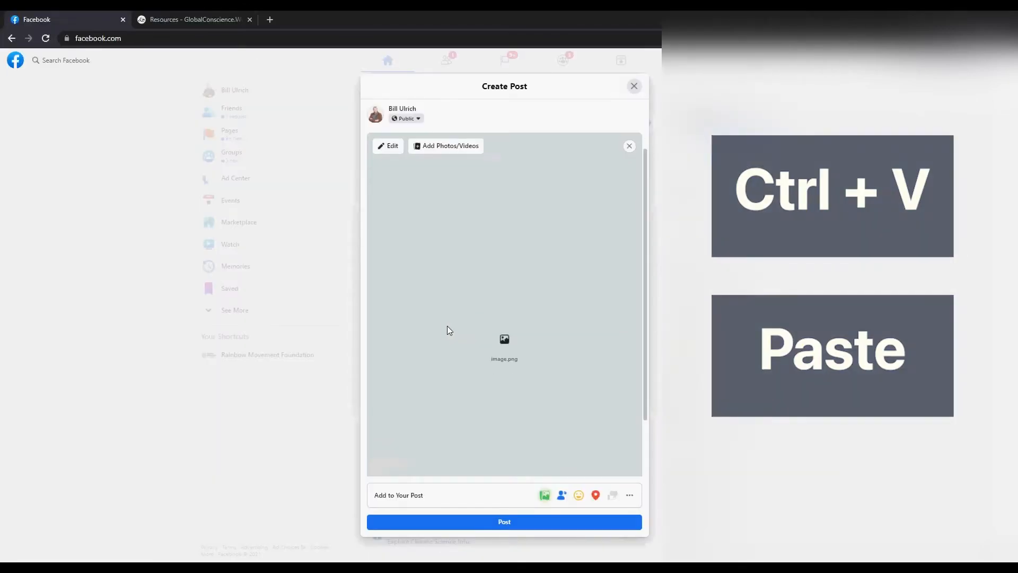
{"action": "key", "text": "ctrl+v"}
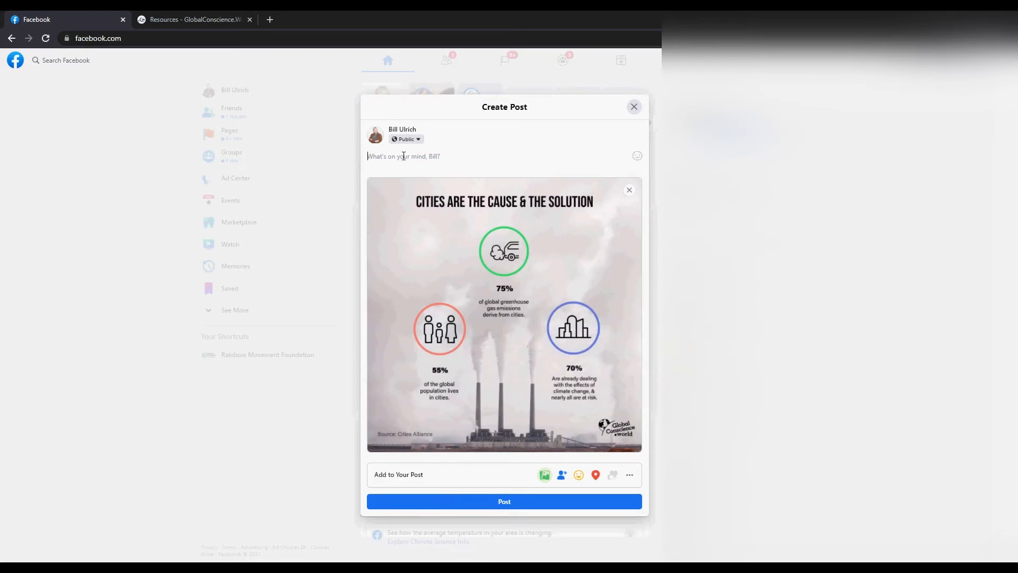
{"action": "type", "text": "Ct"}
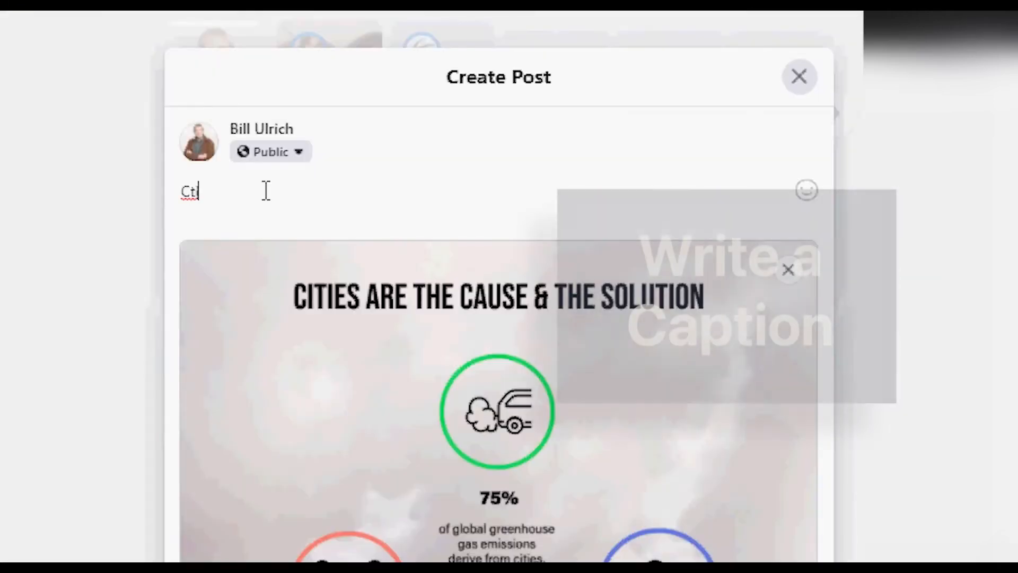
{"action": "type", "text": "Cities are the cause and the s"}
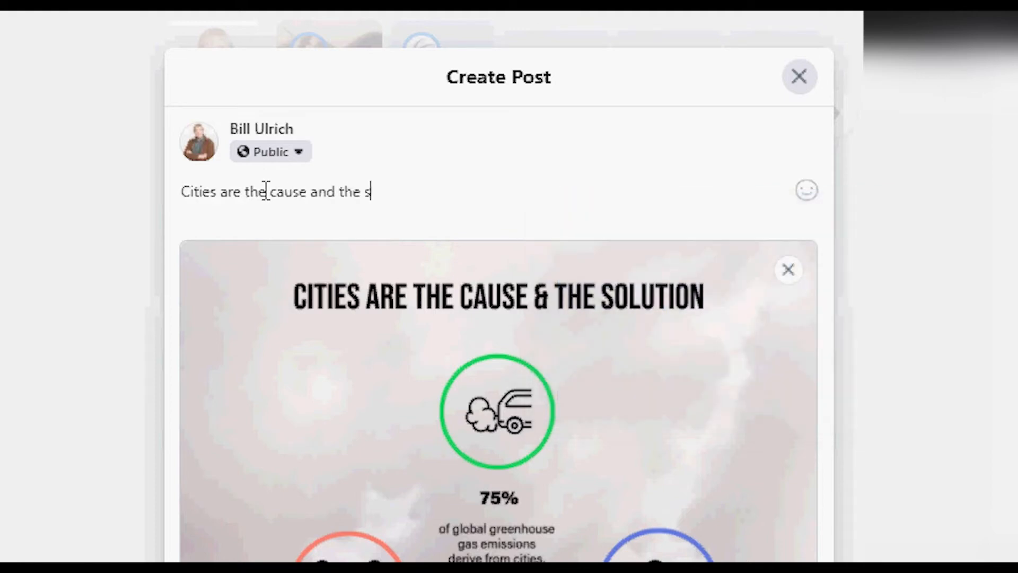
{"action": "type", "text": "olution. Learn more"}
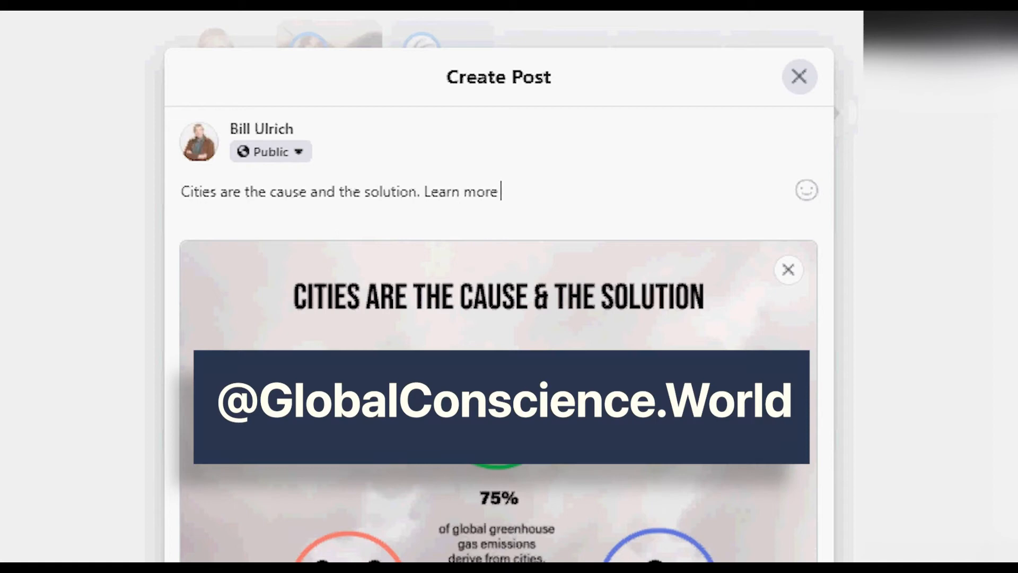
{"action": "type", "text": "about climate change by"}
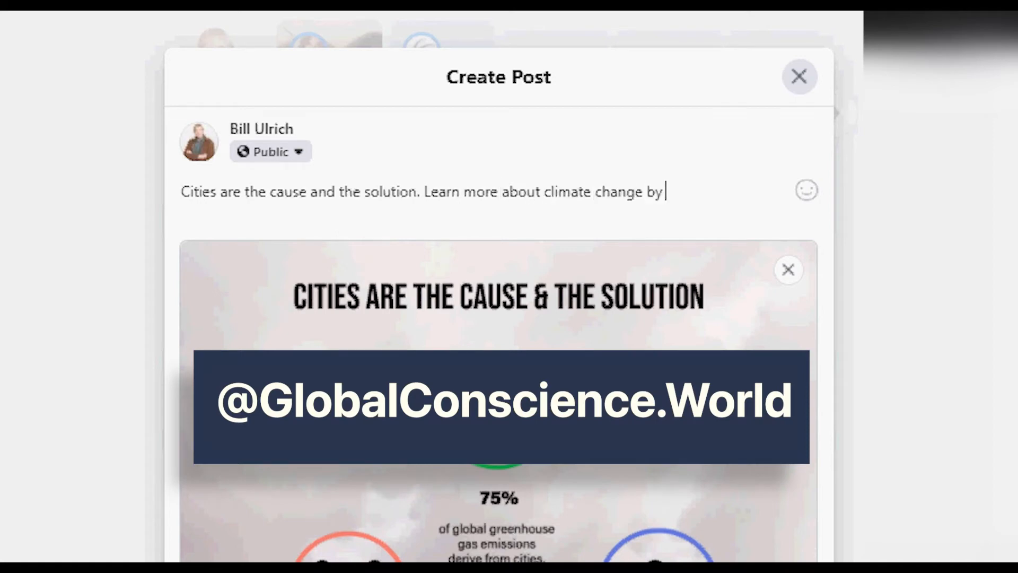
{"action": "type", "text": "visiting @"}
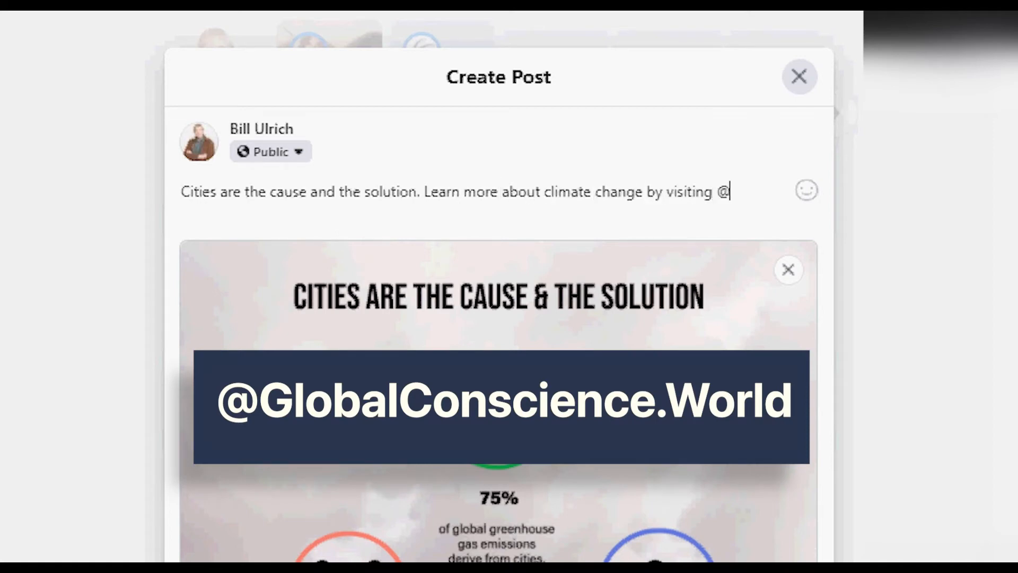
{"action": "type", "text": "GlobalConscience.World"}
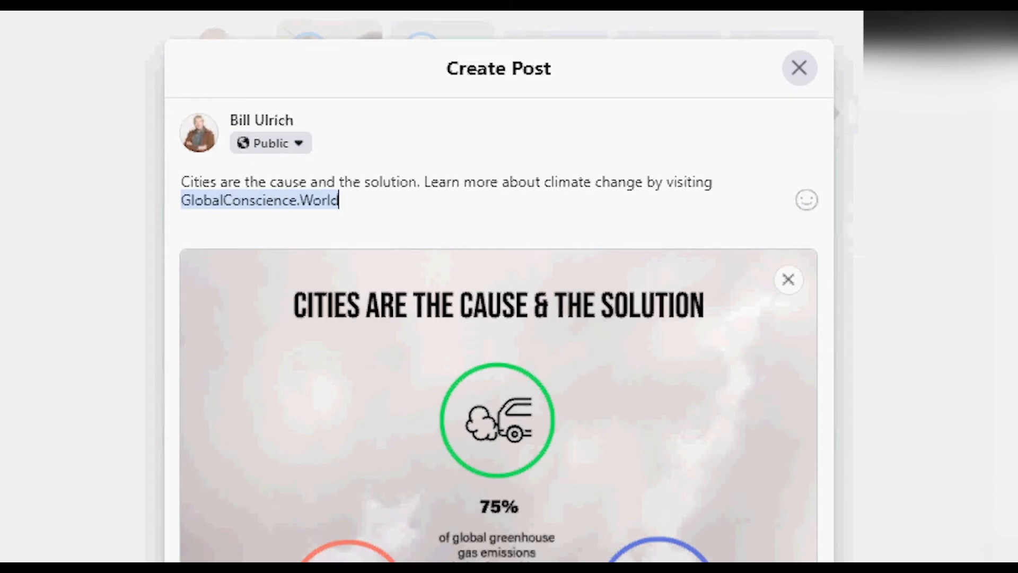
Step: Post the captioned infographic and scroll the feed to see it published
{"action": "left_click", "coordinate": [505, 505]}
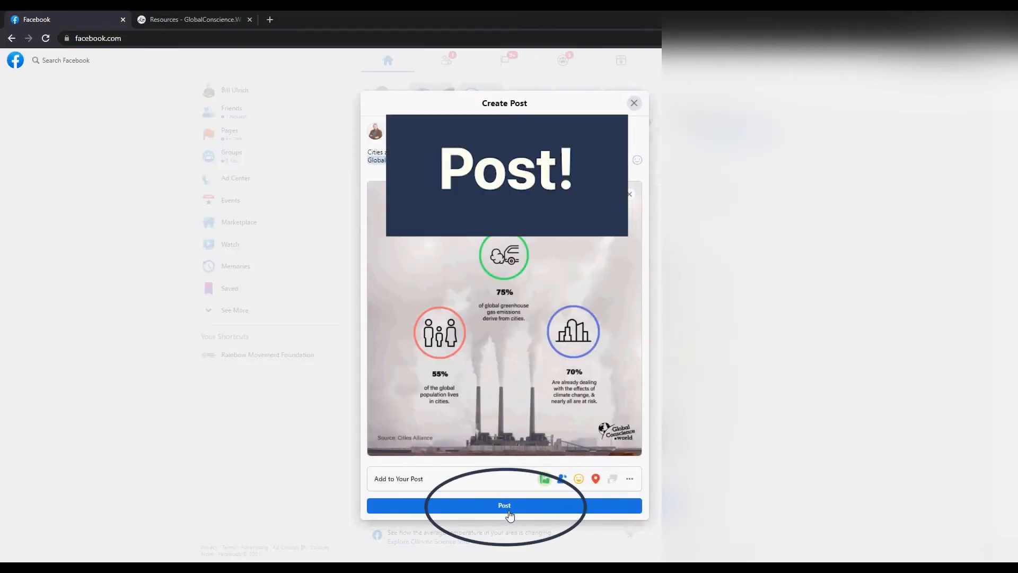
{"action": "left_click", "coordinate": [504, 505]}
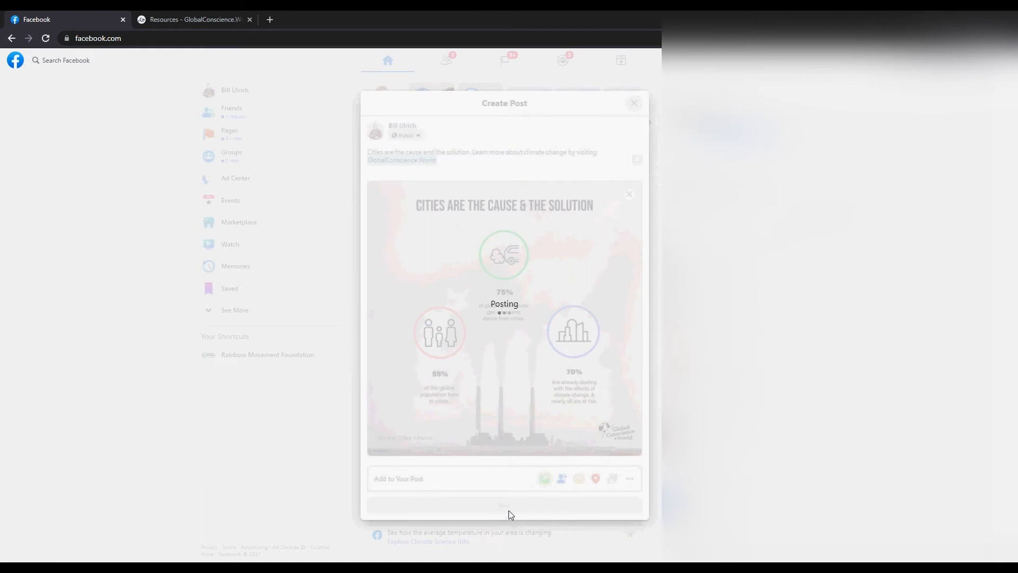
{"action": "left_click", "coordinate": [504, 505]}
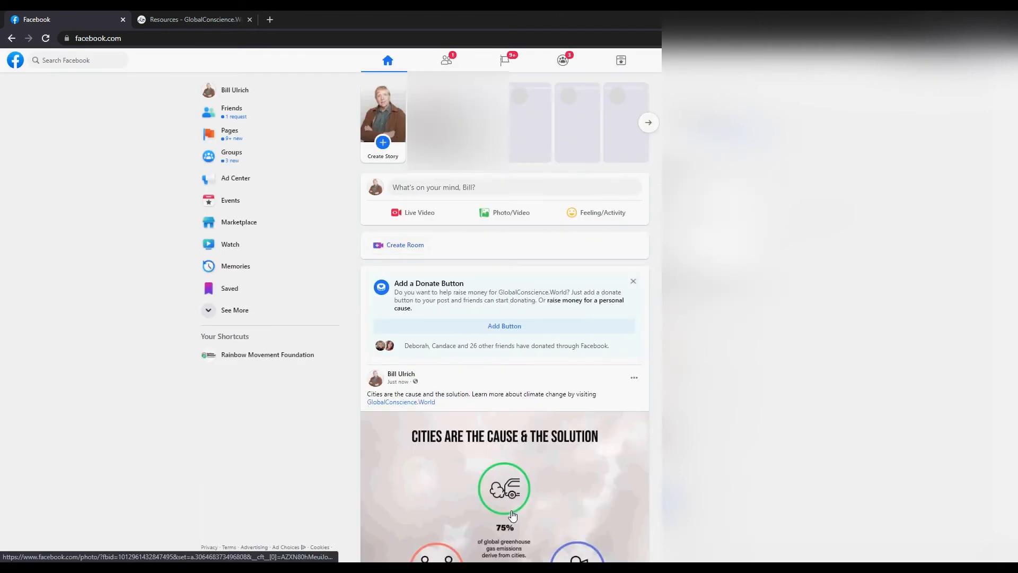
{"action": "scroll", "scroll_direction": "down", "scroll_amount": 3}
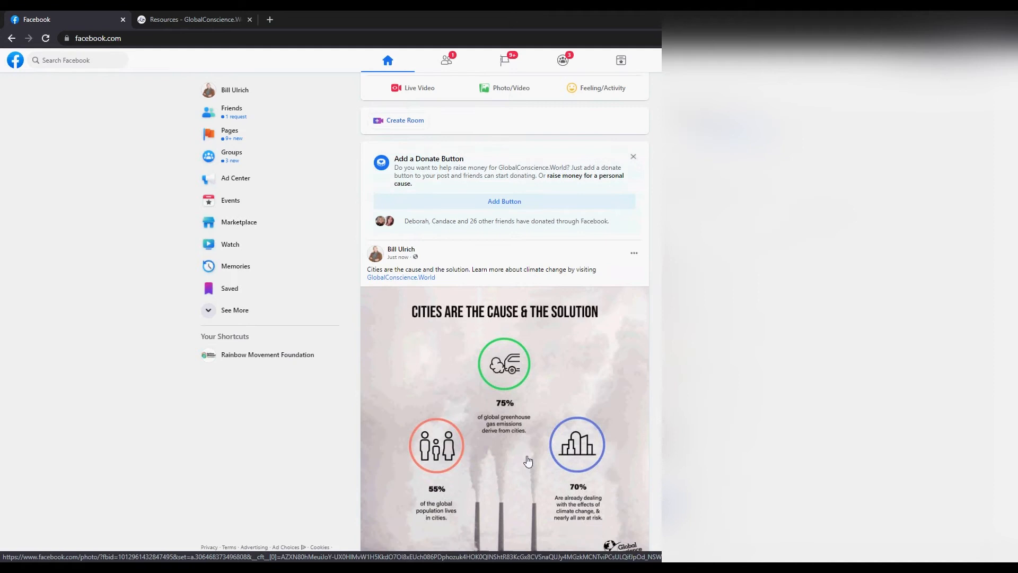
{"action": "scroll", "scroll_direction": "down", "scroll_amount": 3}
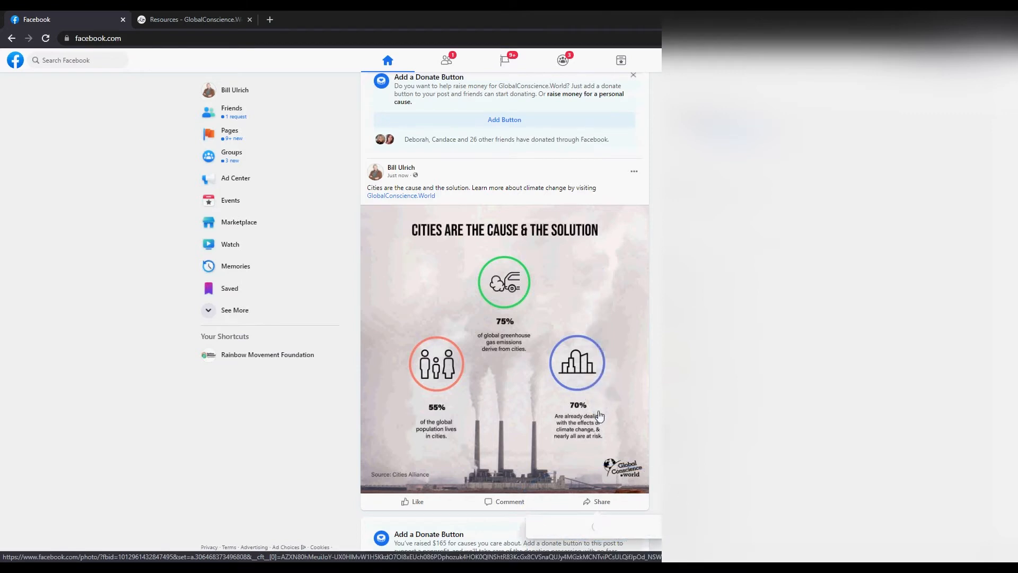
Step: Start a group share addressed to 'Climate Change - What can we do?'
{"action": "left_click", "coordinate": [597, 501]}
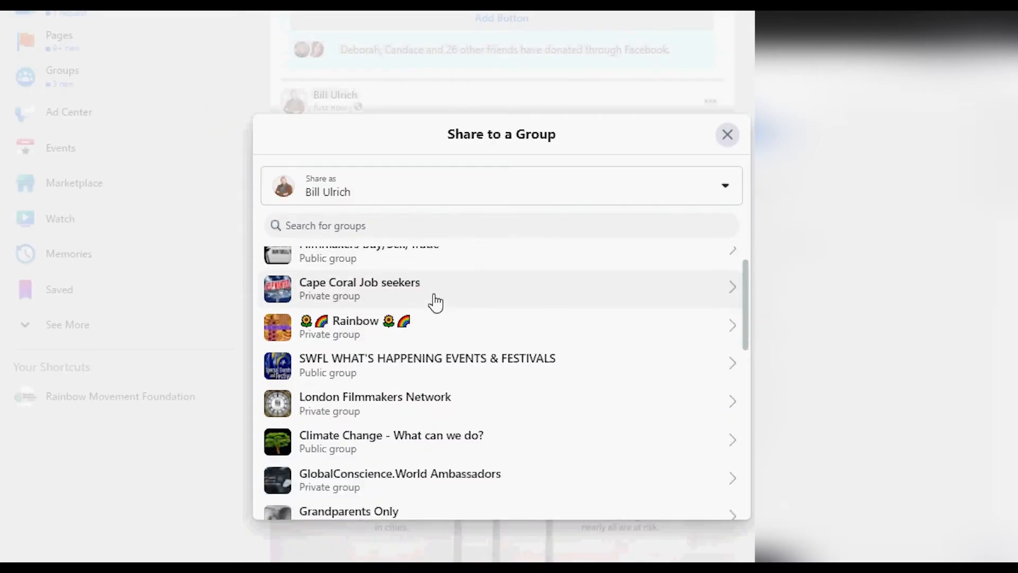
{"action": "scroll", "scroll_direction": "down", "scroll_amount": 3}
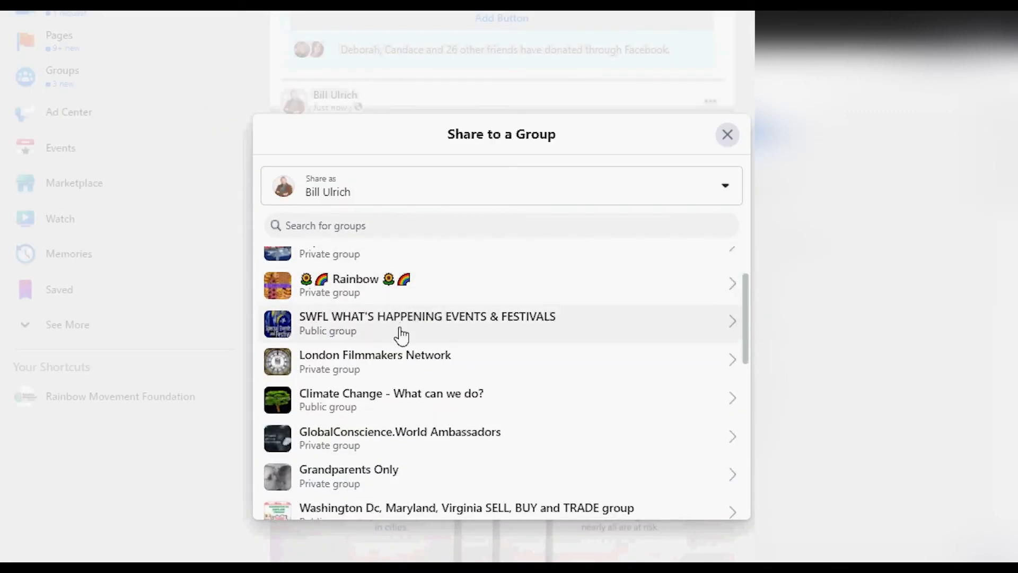
{"action": "mouse_move", "coordinate": [413, 400]}
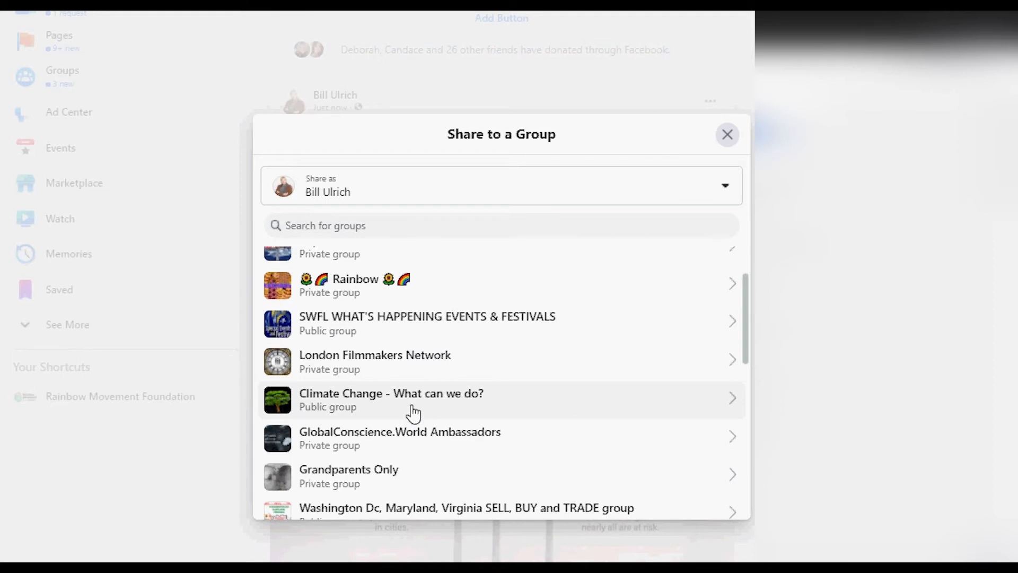
{"action": "left_click", "coordinate": [392, 393]}
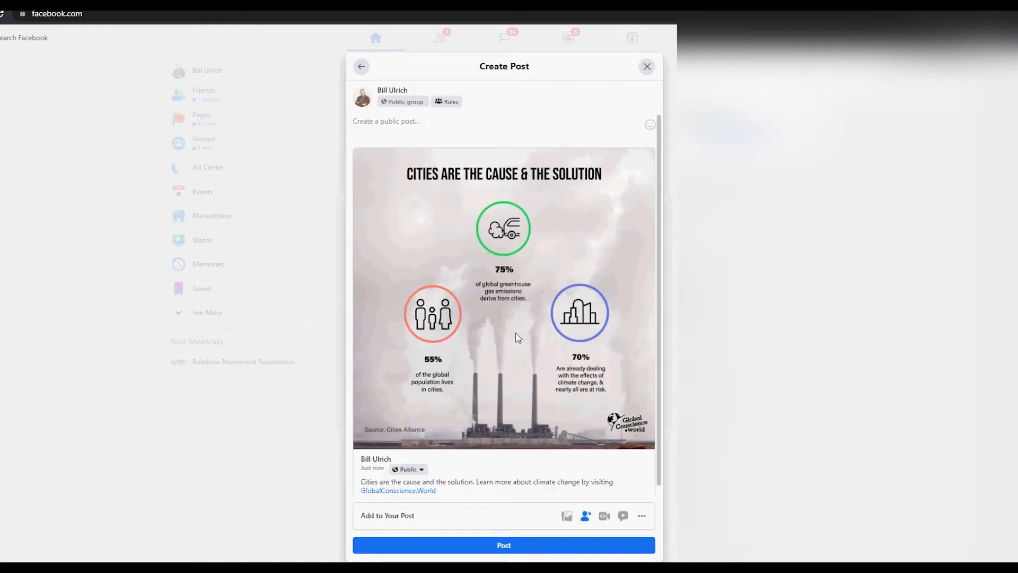
Step: Publish the share to 'Climate Change - What can we do?' and reopen the share options
{"action": "left_click", "coordinate": [503, 546]}
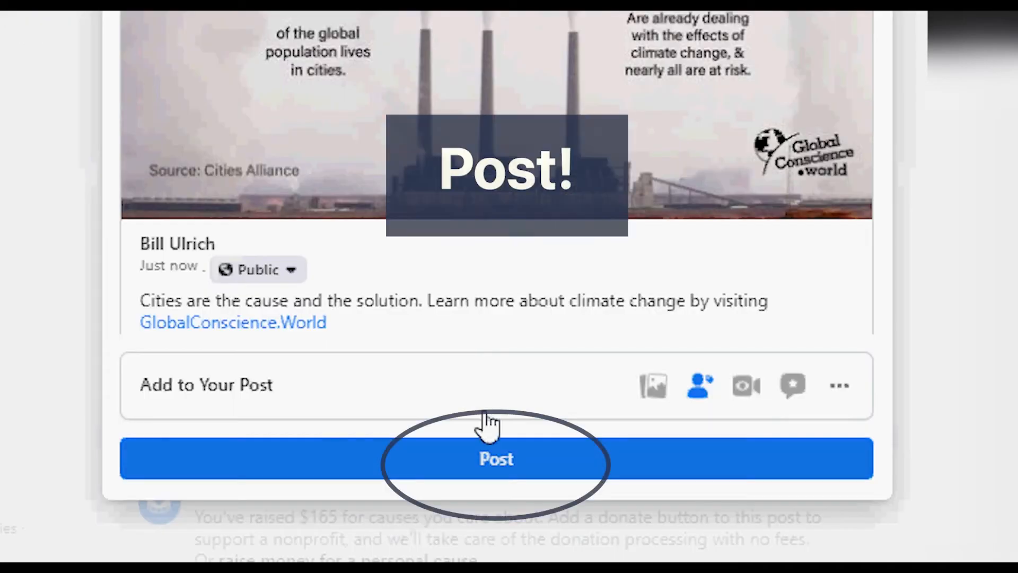
{"action": "left_click", "coordinate": [496, 458]}
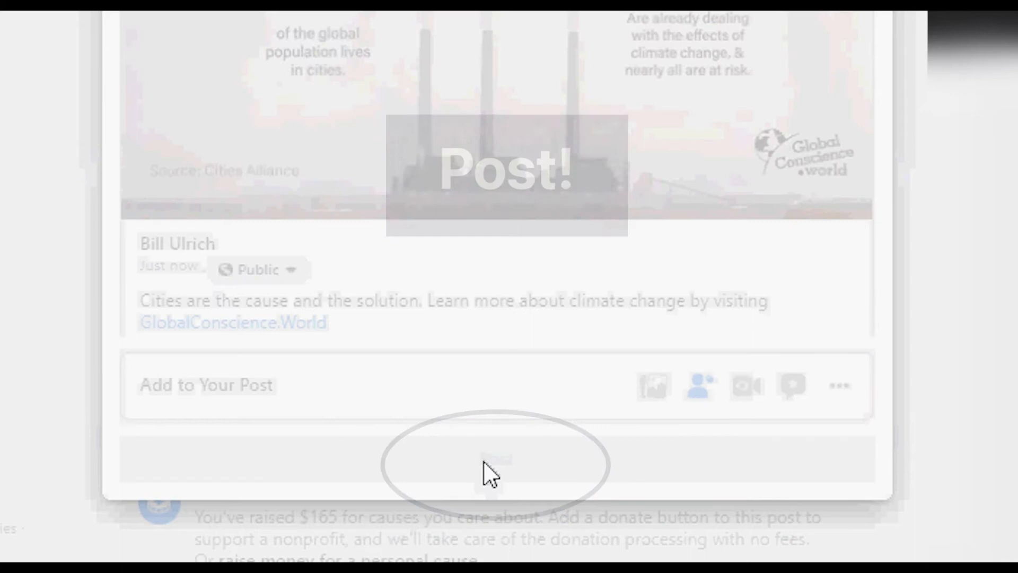
{"action": "left_click", "coordinate": [503, 462]}
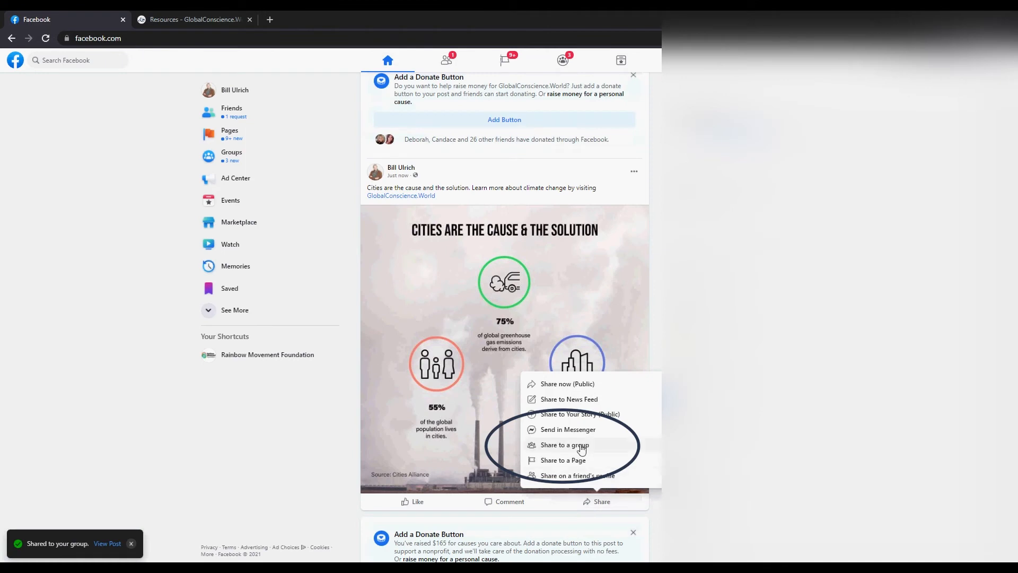
Step: Share the post into the GlobalConscience.World group and publish it
{"action": "left_click", "coordinate": [563, 445]}
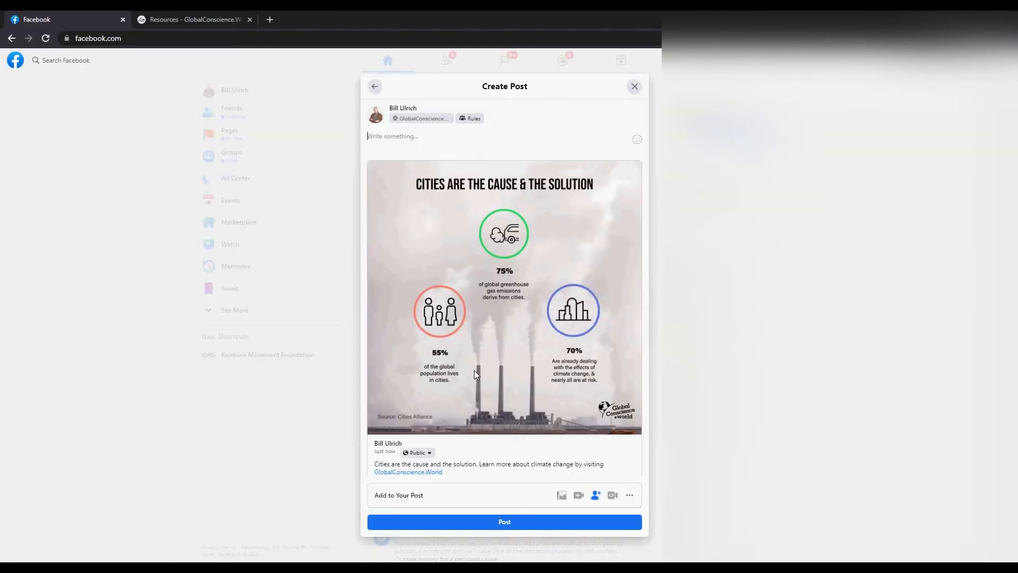
{"action": "left_click", "coordinate": [503, 522]}
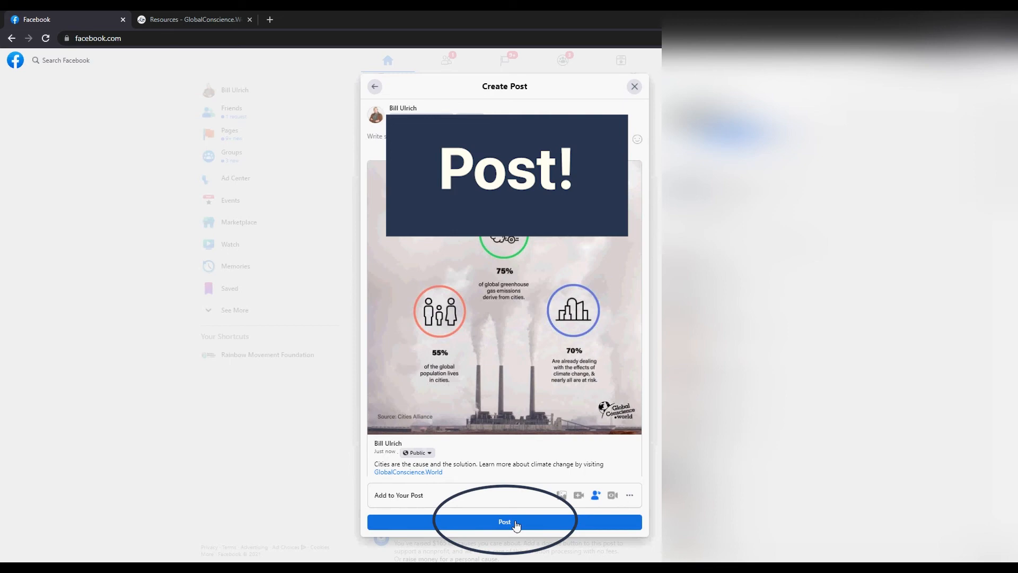
{"action": "left_click", "coordinate": [504, 522]}
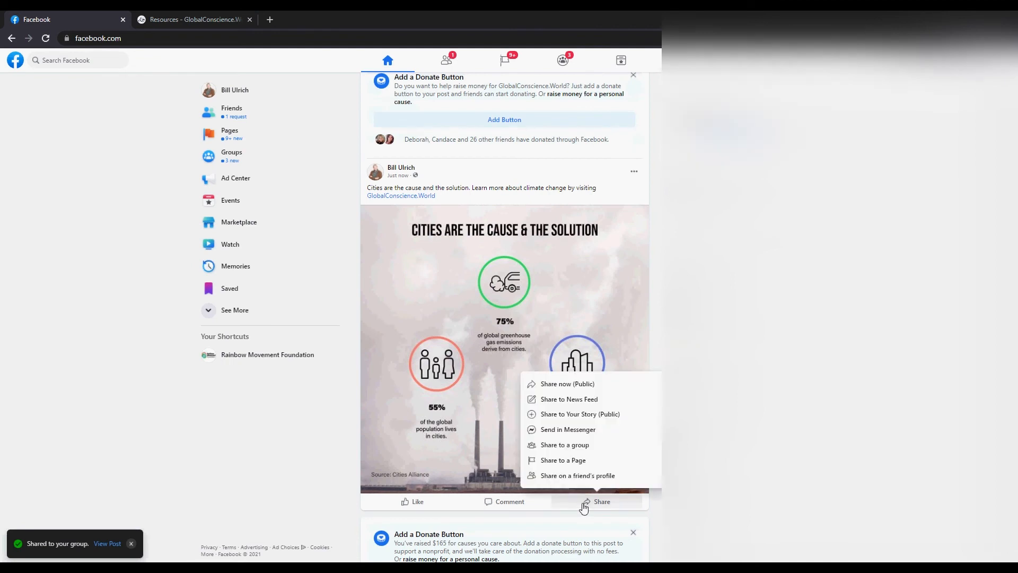
Step: Search 'climate ch' and share the post into 'Climate Change: Science, Environment, Adaptation, Mitigation, Resilience'
{"action": "left_click", "coordinate": [565, 444]}
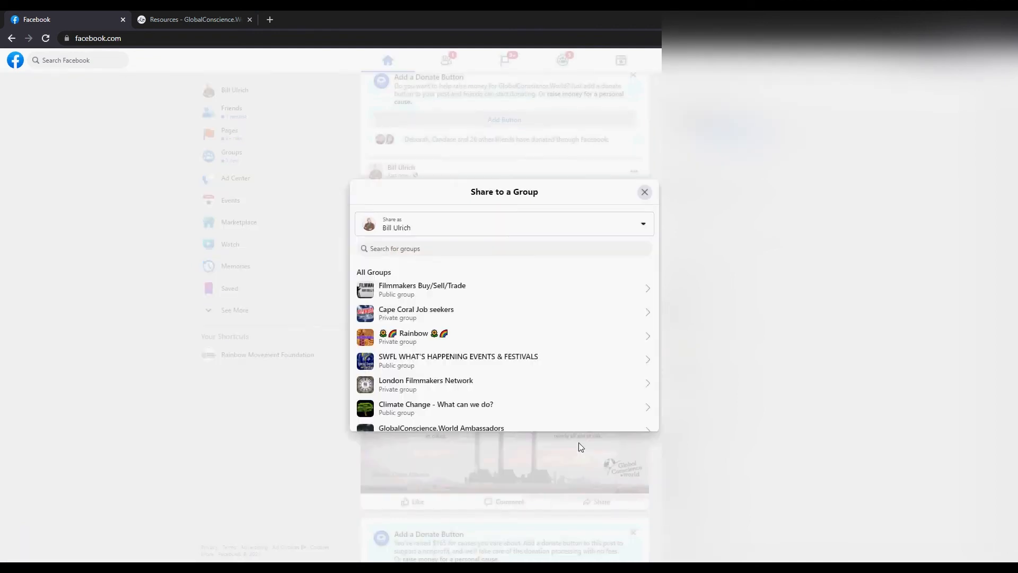
{"action": "mouse_move", "coordinate": [482, 356]}
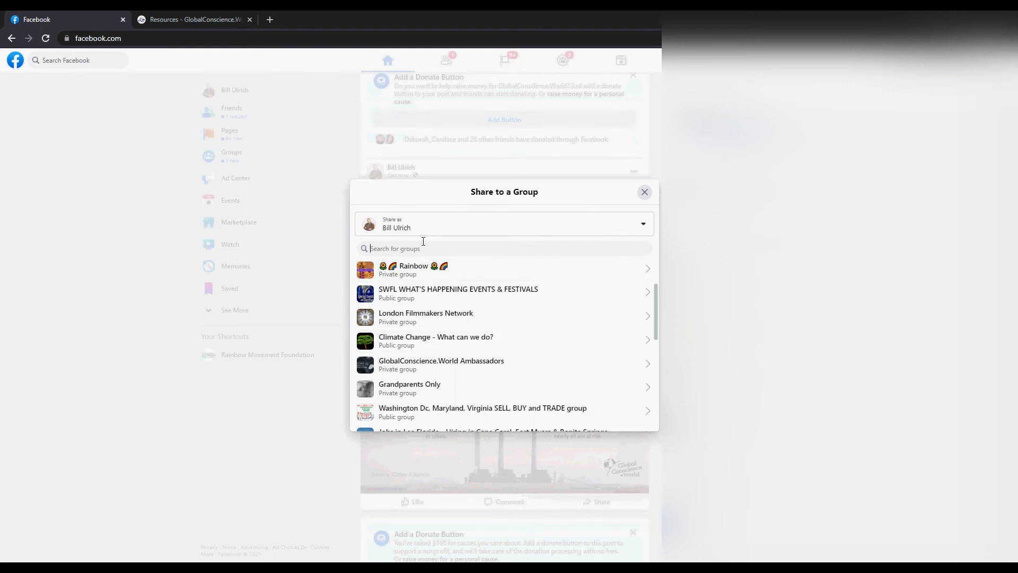
{"action": "type", "text": "climate change"}
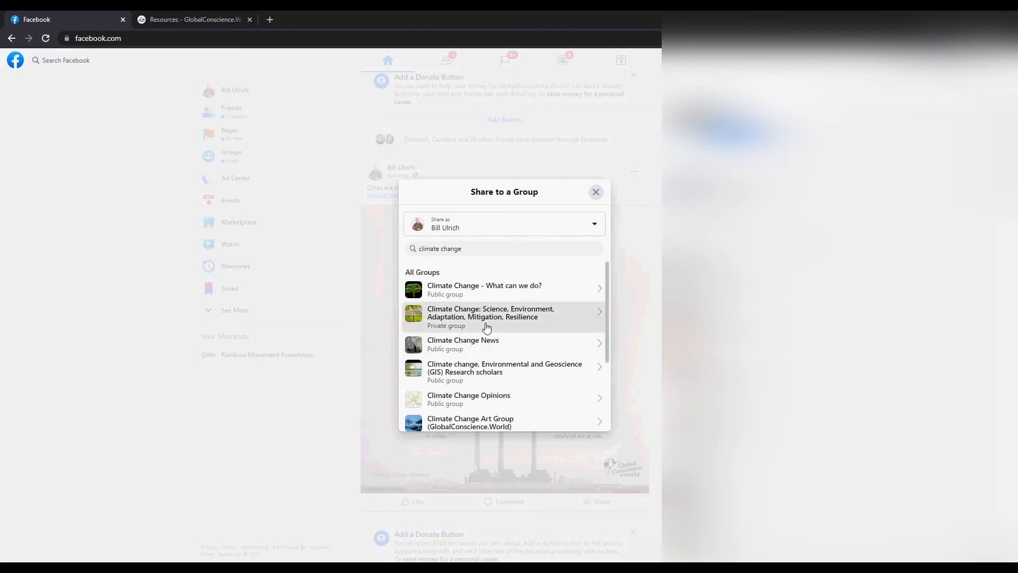
{"action": "left_click", "coordinate": [490, 317]}
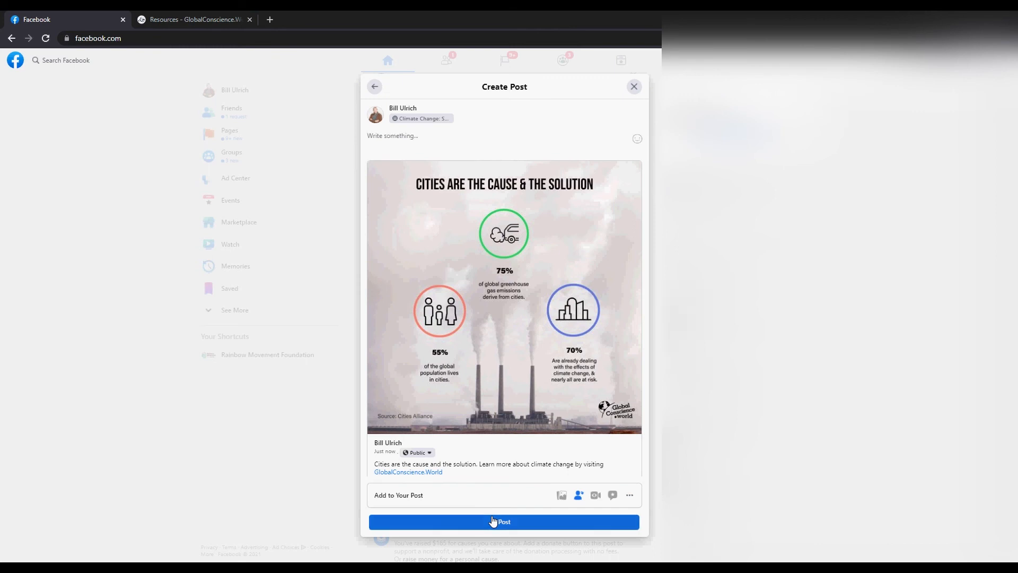
{"action": "left_click", "coordinate": [502, 522]}
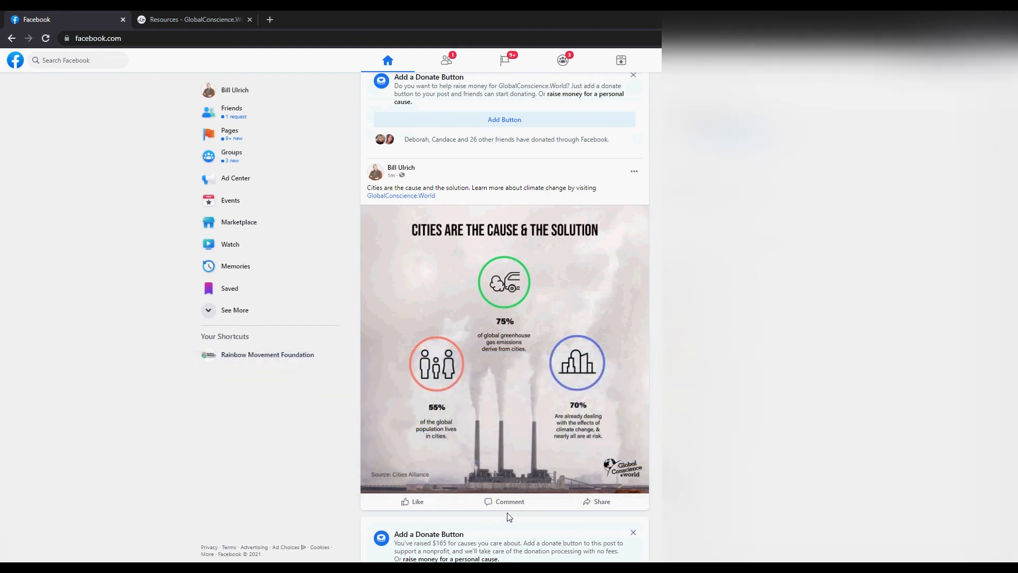
{"action": "mouse_move", "coordinate": [315, 415]}
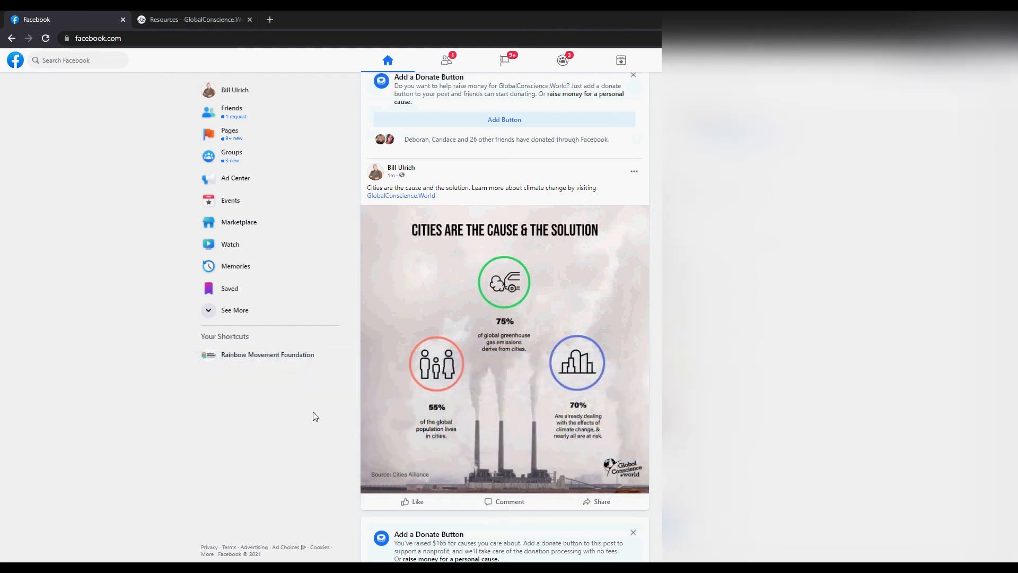